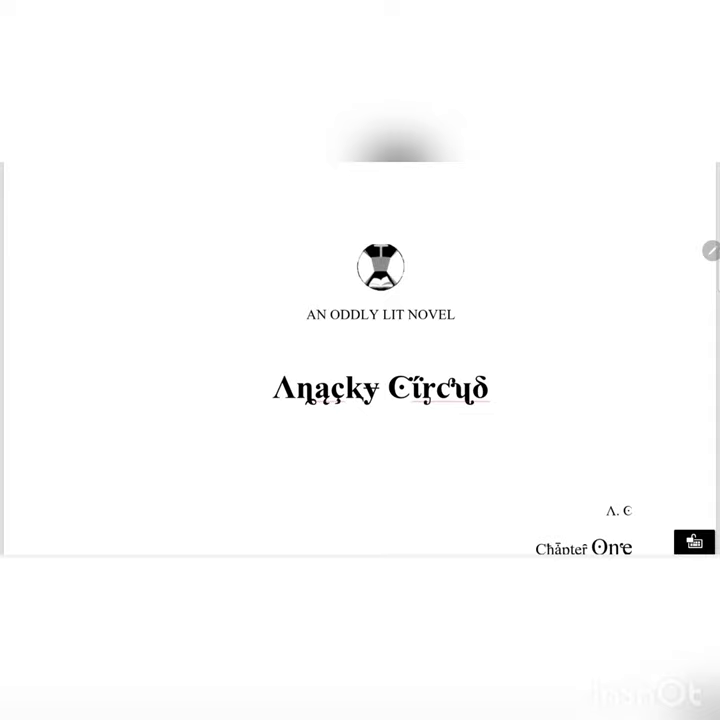
{"action": "scroll", "scroll_direction": "down", "scroll_amount": 3}
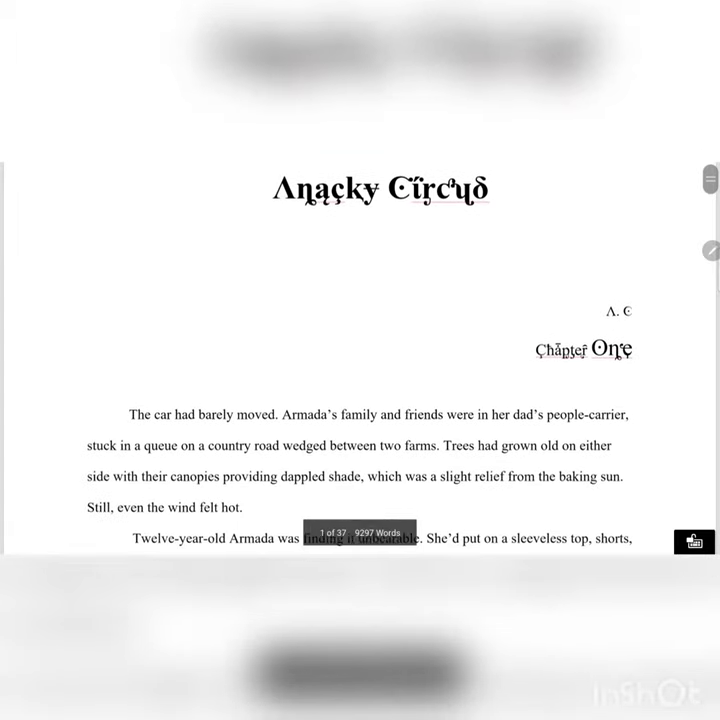
{"action": "scroll", "scroll_direction": "down", "scroll_amount": 3}
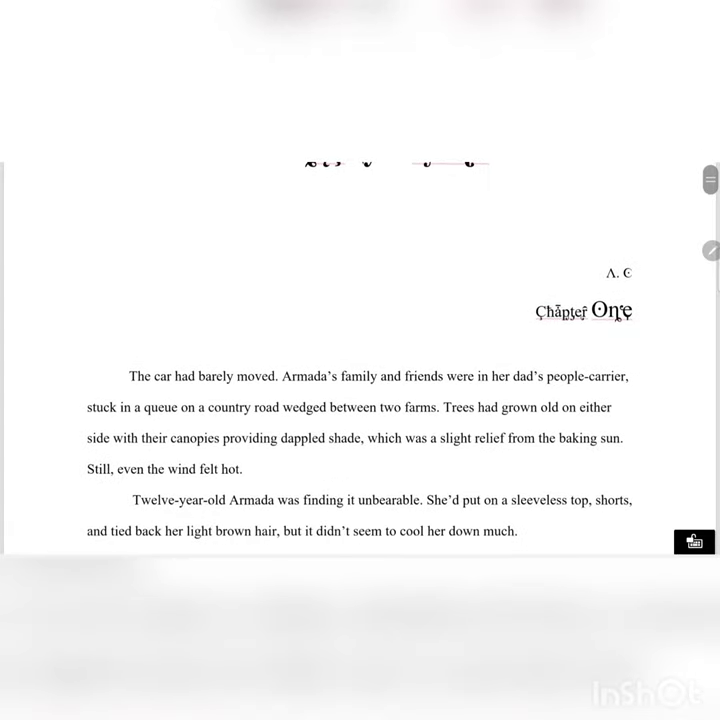
{"action": "scroll", "scroll_direction": "down", "scroll_amount": 3}
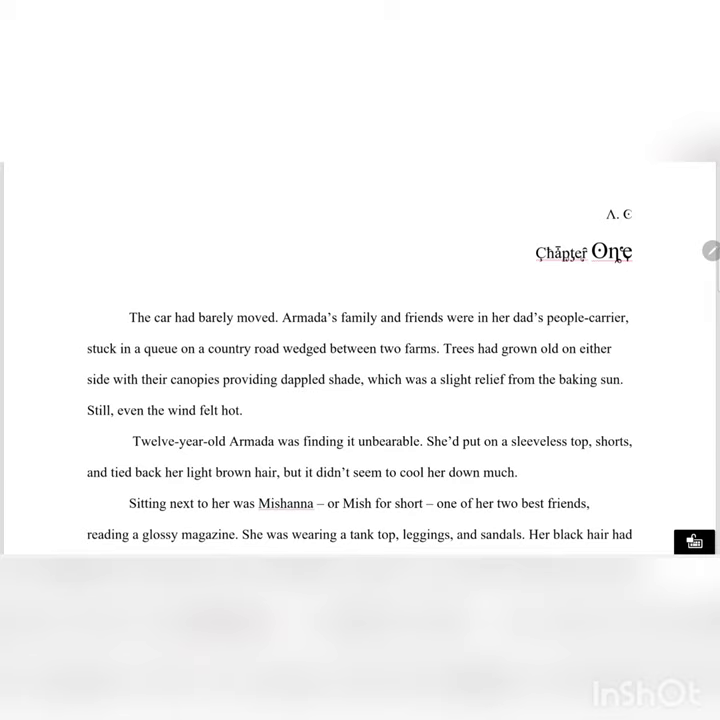
{"action": "scroll", "scroll_direction": "down", "scroll_amount": 3}
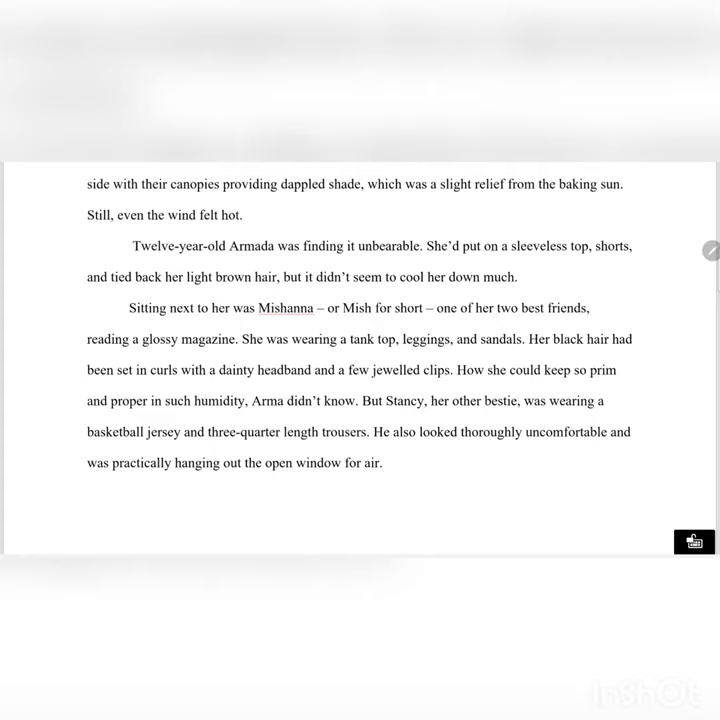
{"action": "scroll", "scroll_direction": "down", "scroll_amount": 3}
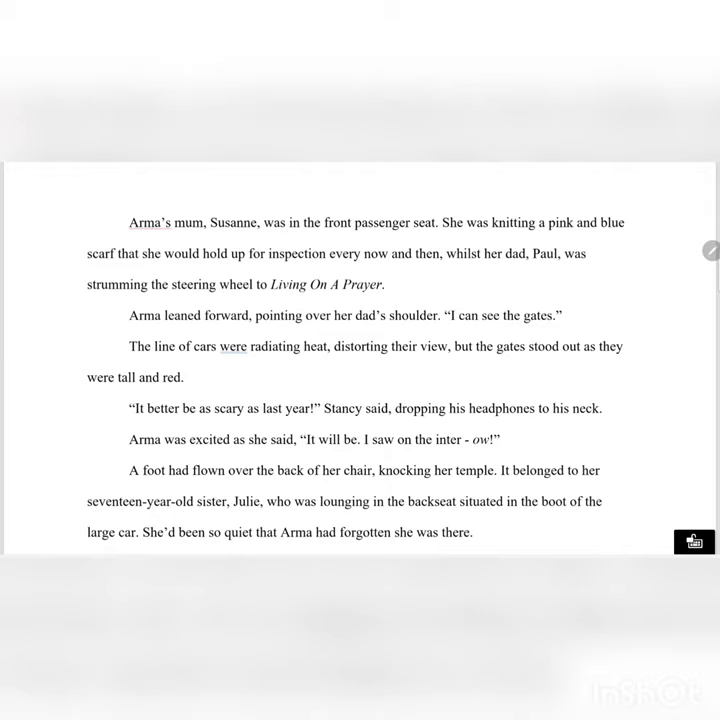
{"action": "scroll", "scroll_direction": "down", "scroll_amount": 3}
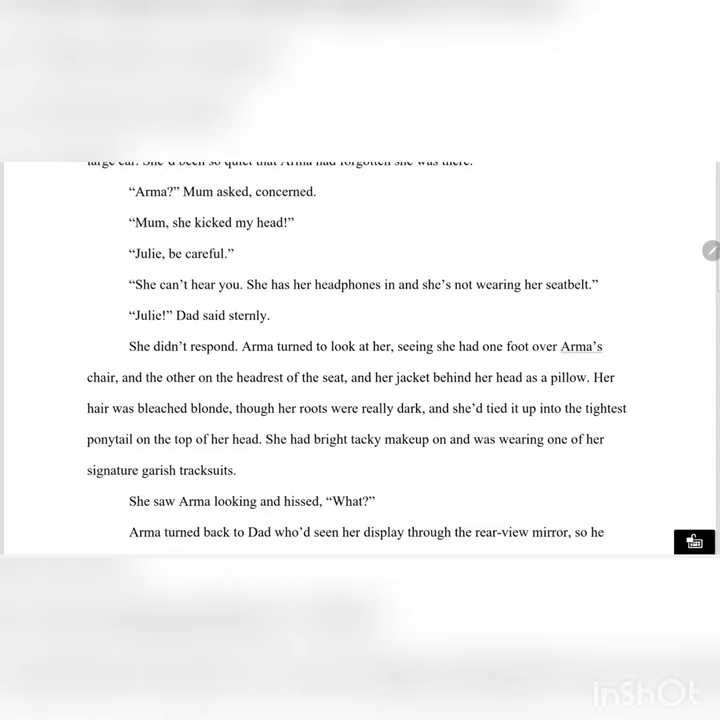
{"action": "scroll", "scroll_direction": "down", "scroll_amount": 3}
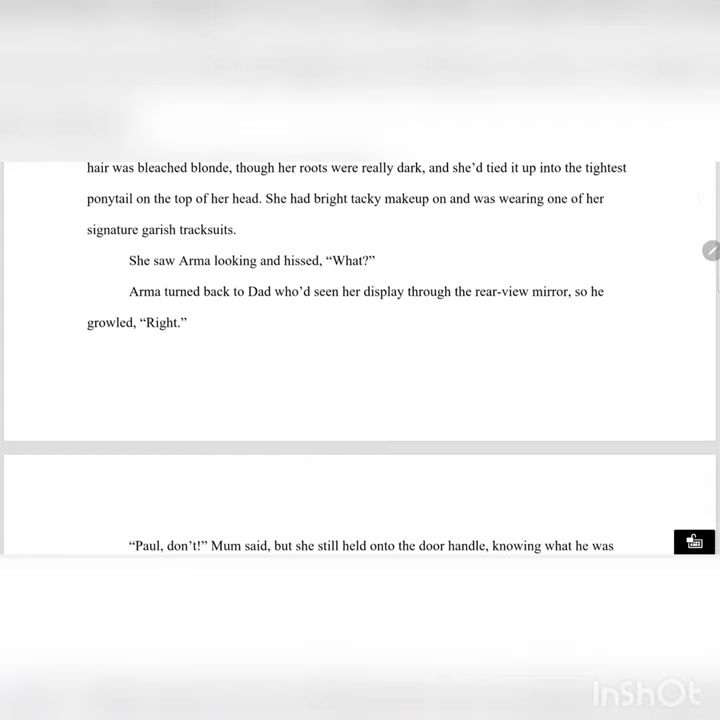
{"action": "scroll", "scroll_direction": "down", "scroll_amount": 3}
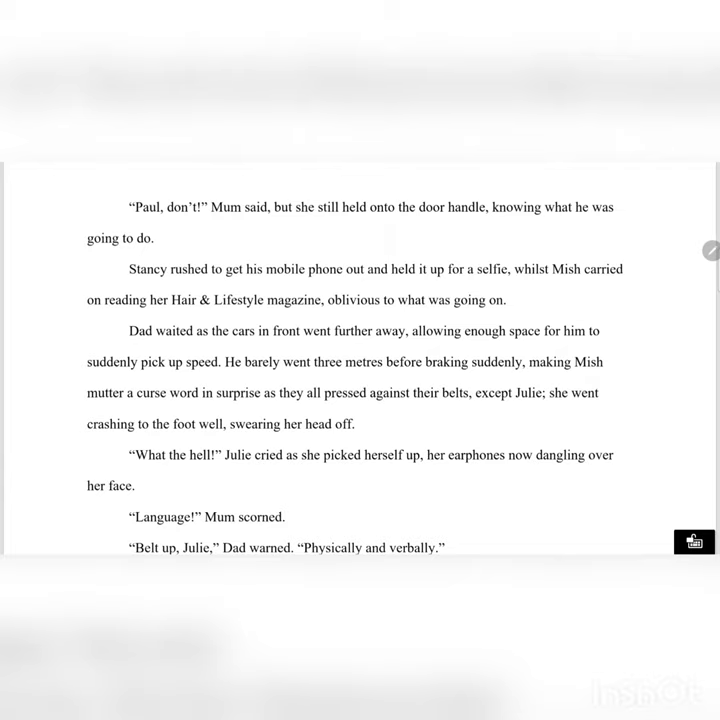
{"action": "scroll", "scroll_direction": "down", "scroll_amount": 3}
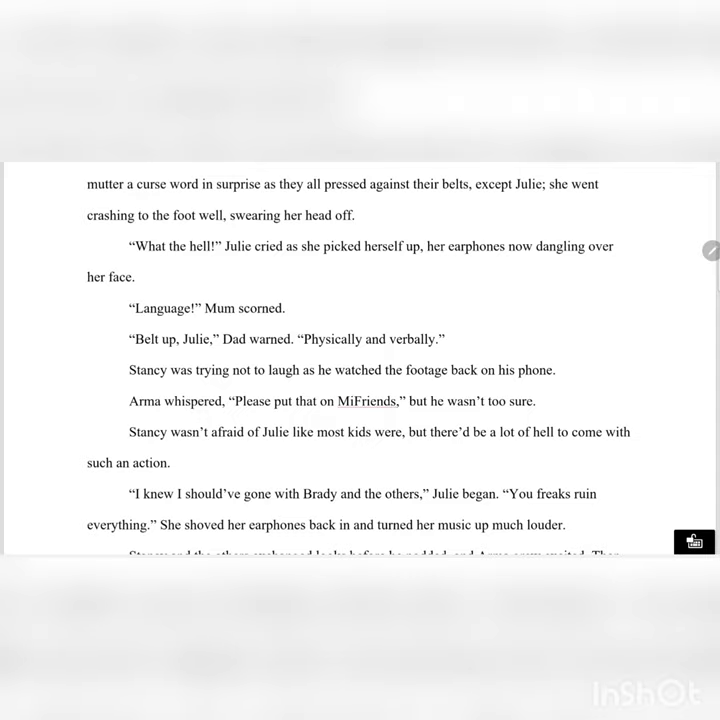
{"action": "scroll", "scroll_direction": "down", "scroll_amount": 3}
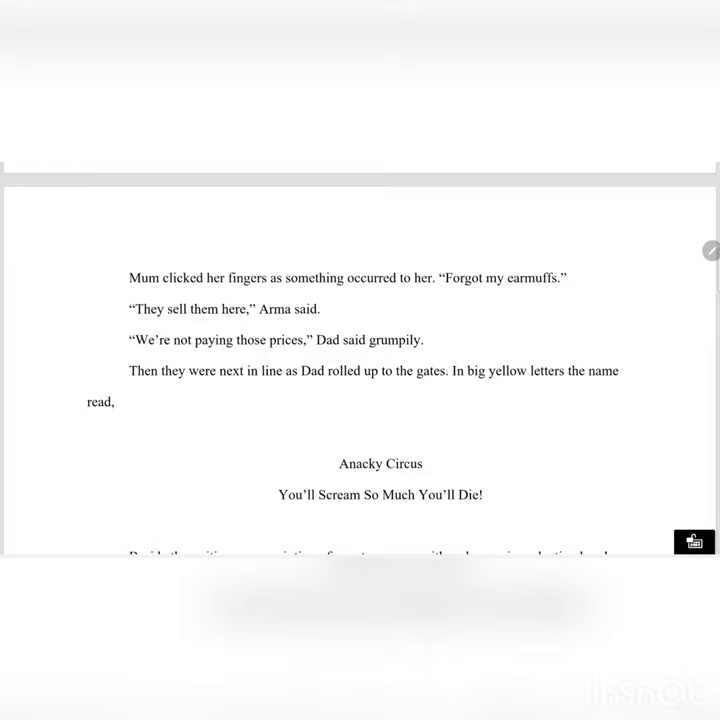
{"action": "scroll", "scroll_direction": "down", "scroll_amount": 3}
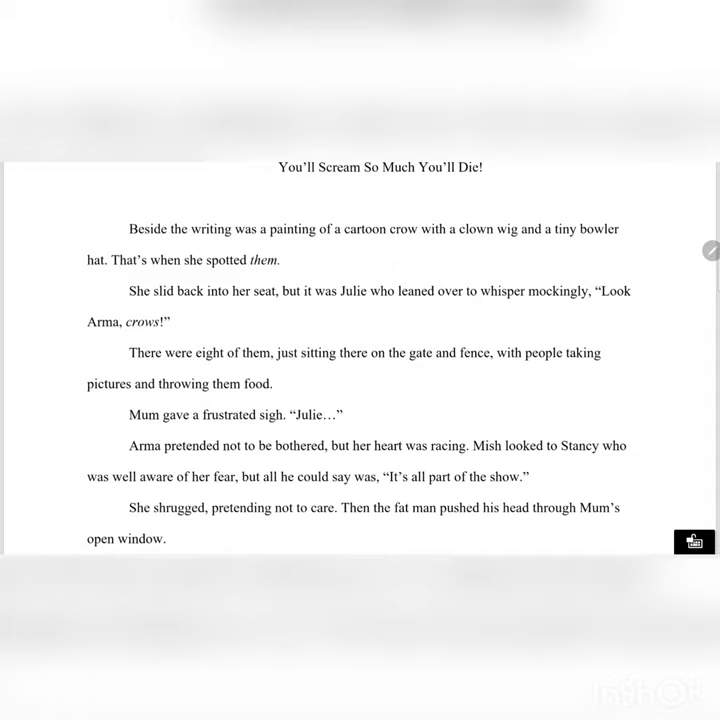
{"action": "scroll", "scroll_direction": "down", "scroll_amount": 3}
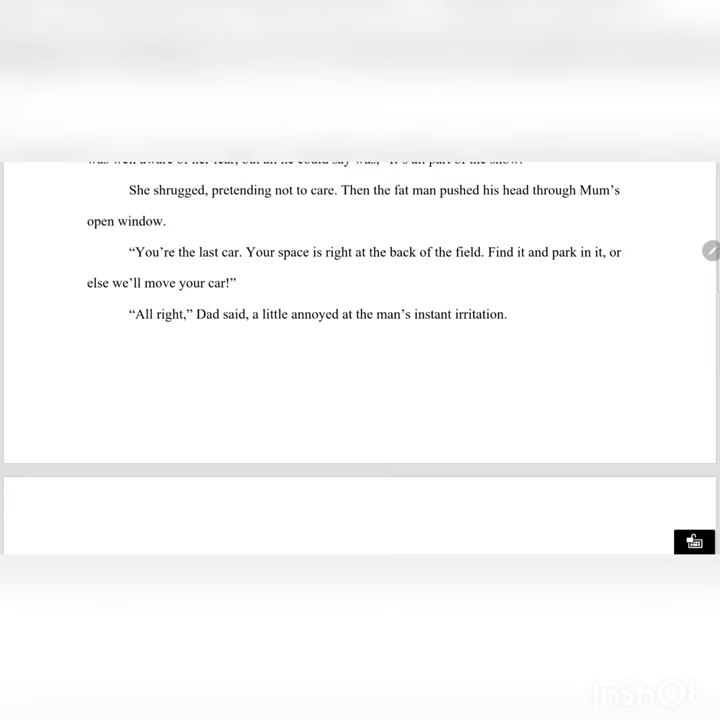
{"action": "scroll", "scroll_direction": "down", "scroll_amount": 3}
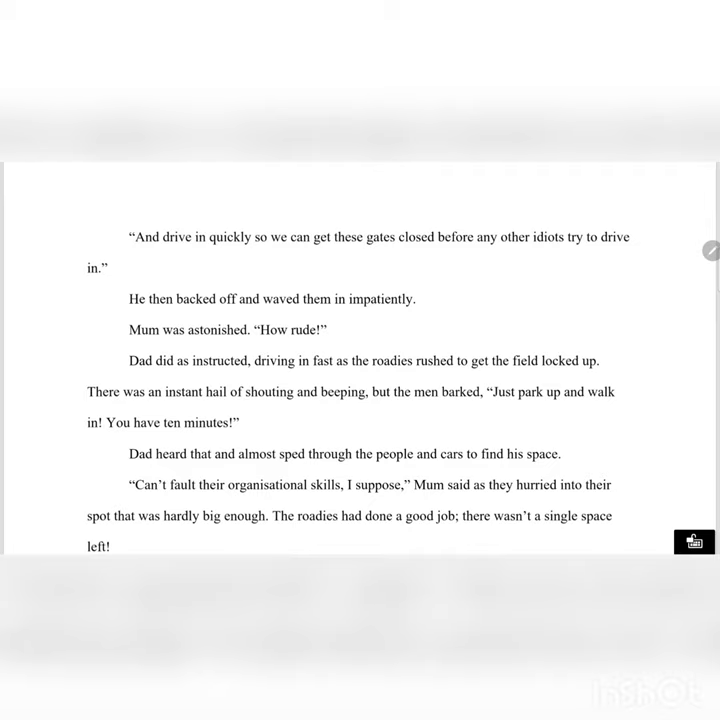
{"action": "scroll", "scroll_direction": "down", "scroll_amount": 3}
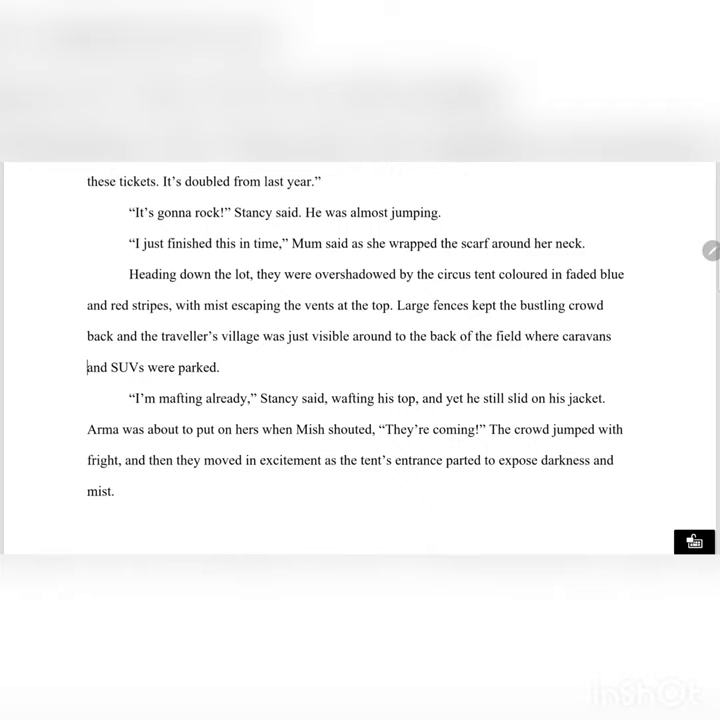
{"action": "scroll", "scroll_direction": "down", "scroll_amount": 3}
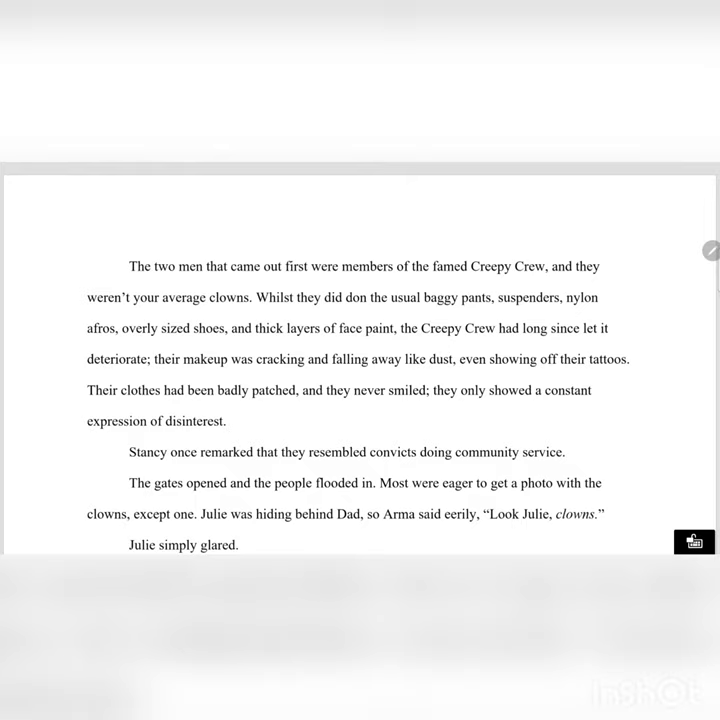
{"action": "scroll", "scroll_direction": "down", "scroll_amount": 3}
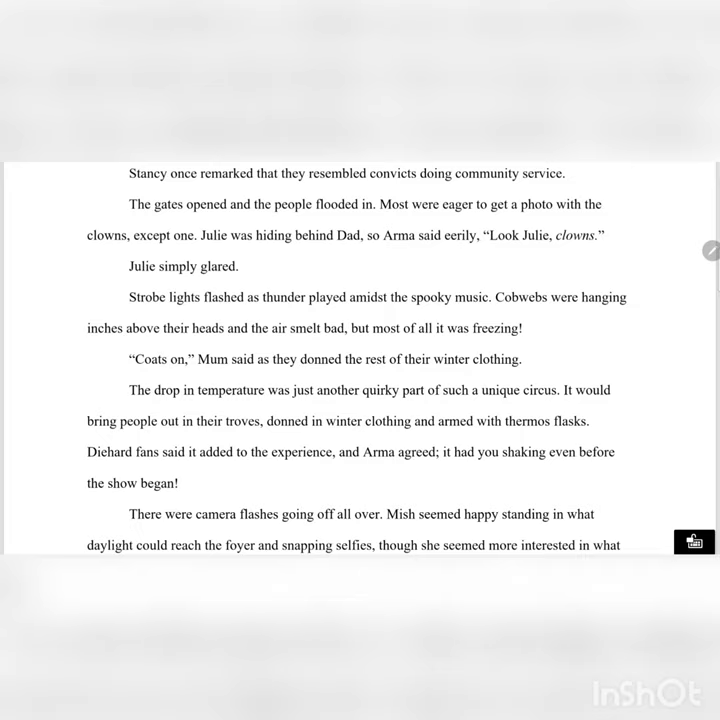
{"action": "scroll", "scroll_direction": "down", "scroll_amount": 3}
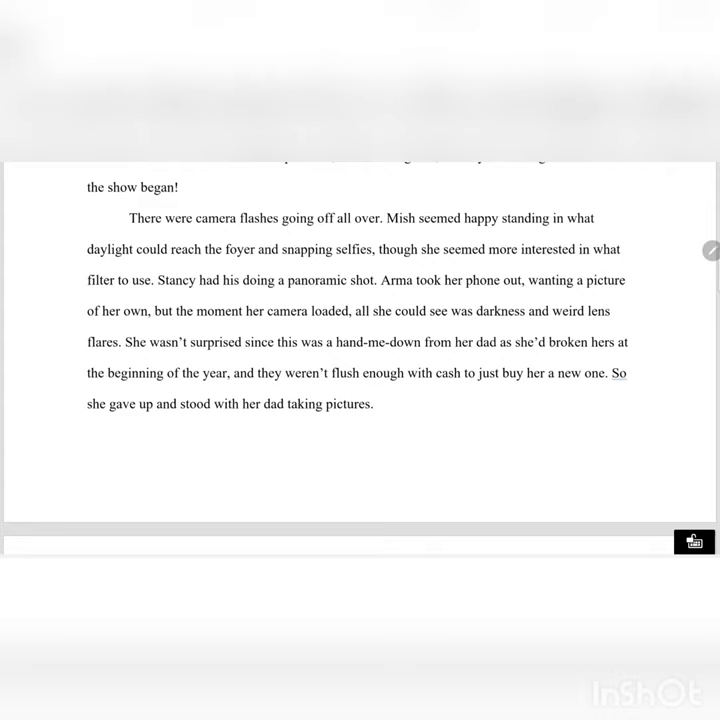
{"action": "scroll", "scroll_direction": "down", "scroll_amount": 3}
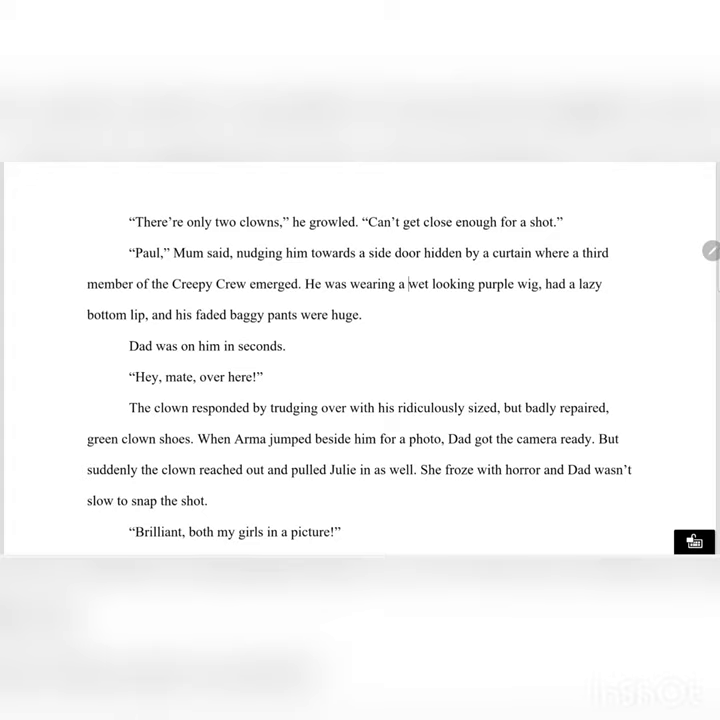
{"action": "scroll", "scroll_direction": "down", "scroll_amount": 3}
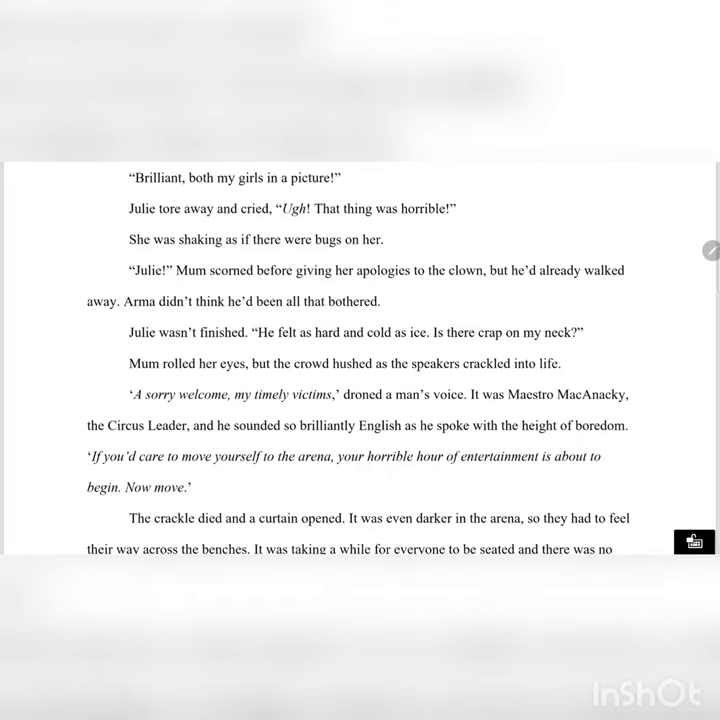
{"action": "scroll", "scroll_direction": "down", "scroll_amount": 3}
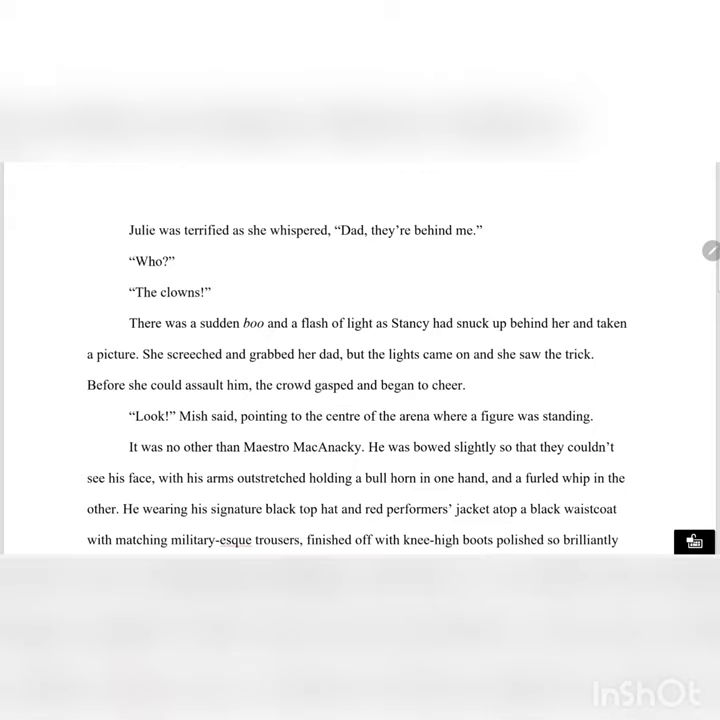
{"action": "scroll", "scroll_direction": "down", "scroll_amount": 3}
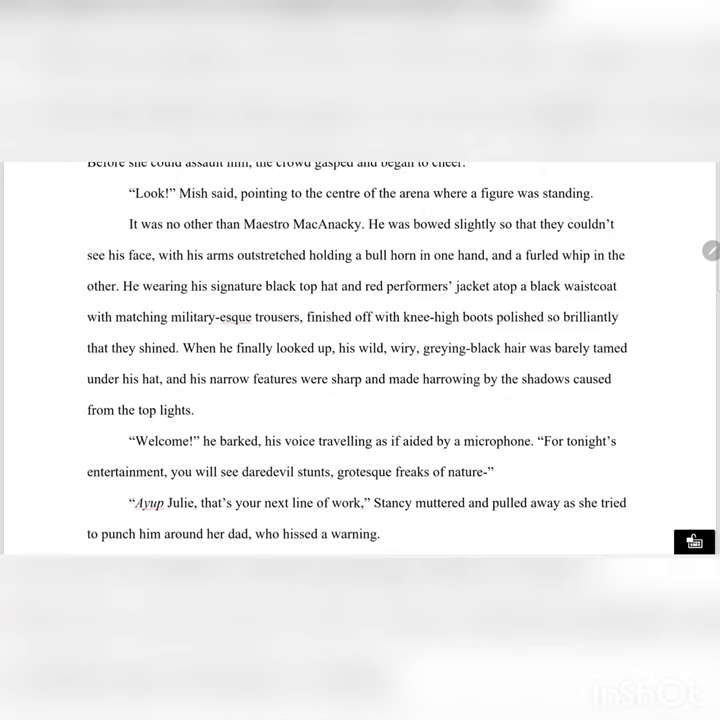
{"action": "scroll", "scroll_direction": "down", "scroll_amount": 3}
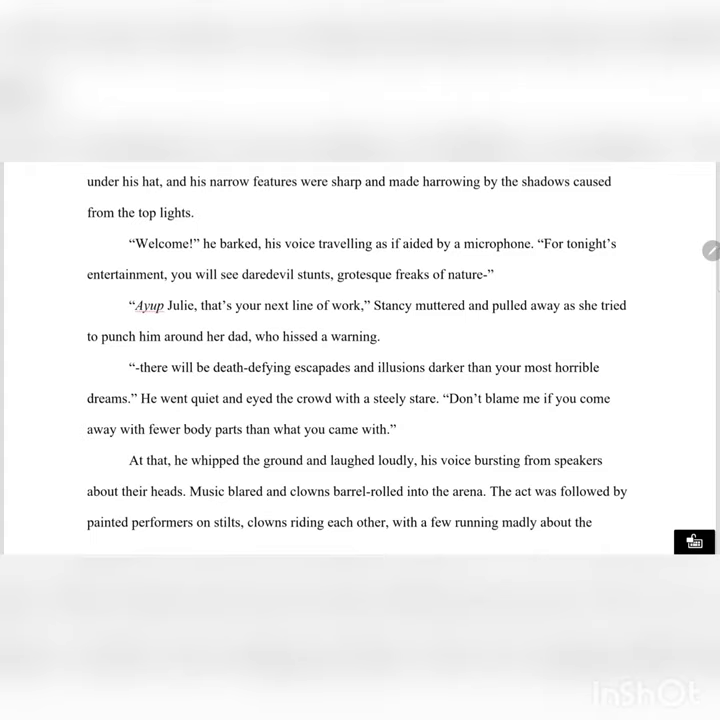
{"action": "scroll", "scroll_direction": "down", "scroll_amount": 3}
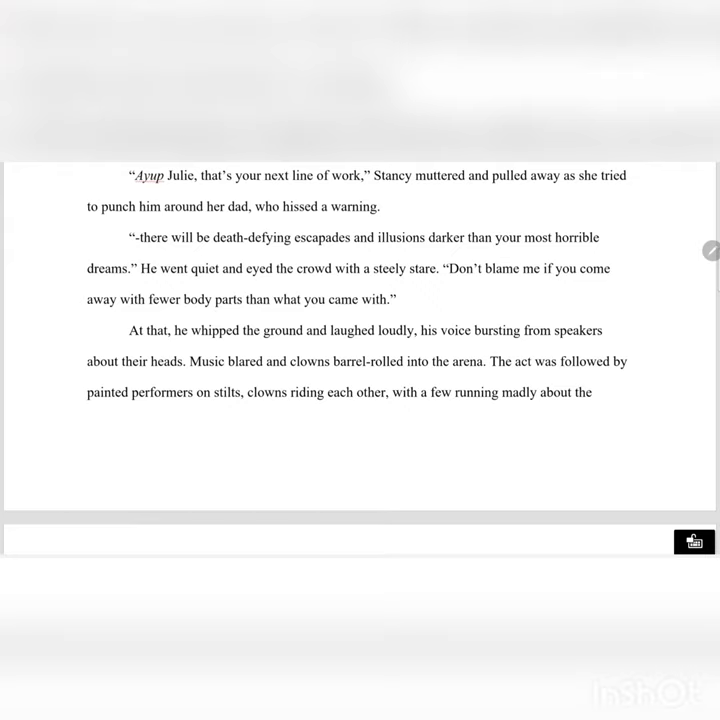
{"action": "scroll", "scroll_direction": "down", "scroll_amount": 3}
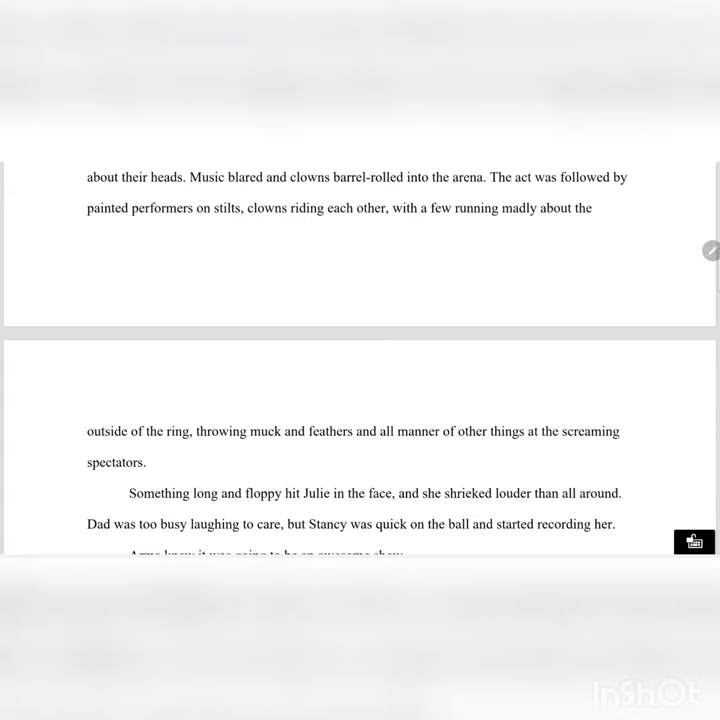
{"action": "scroll", "scroll_direction": "down", "scroll_amount": 3}
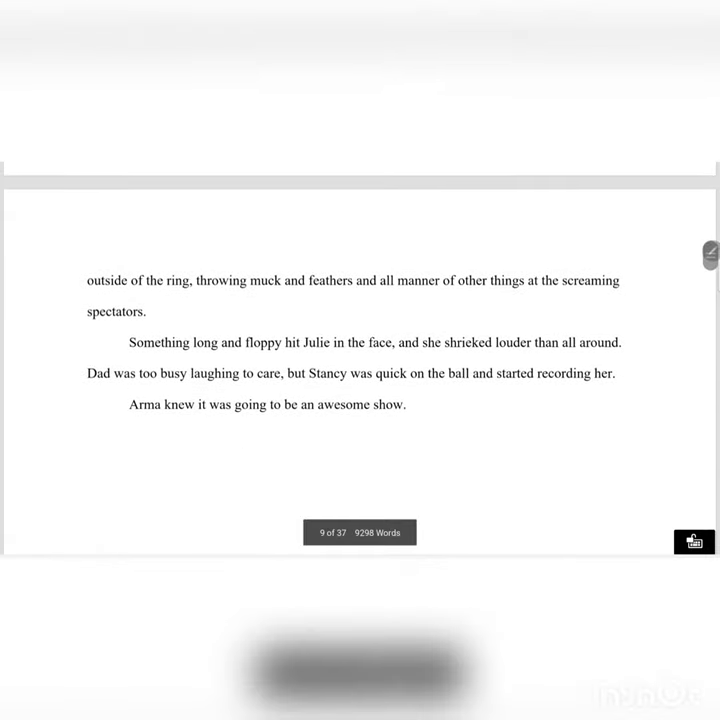